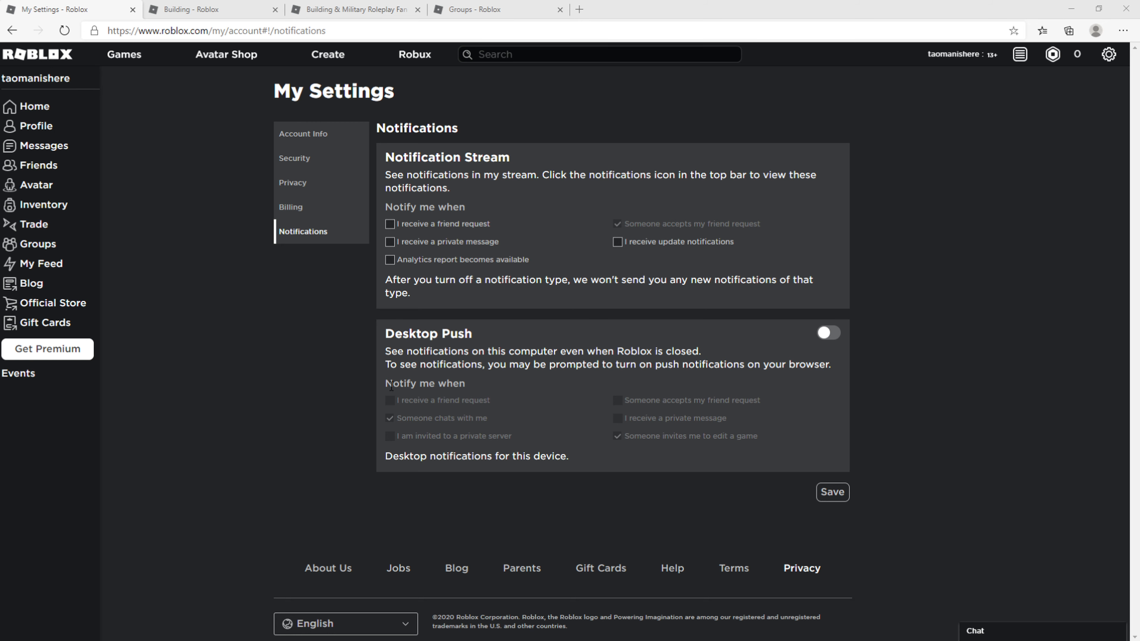
pyautogui.moveTo(436, 444)
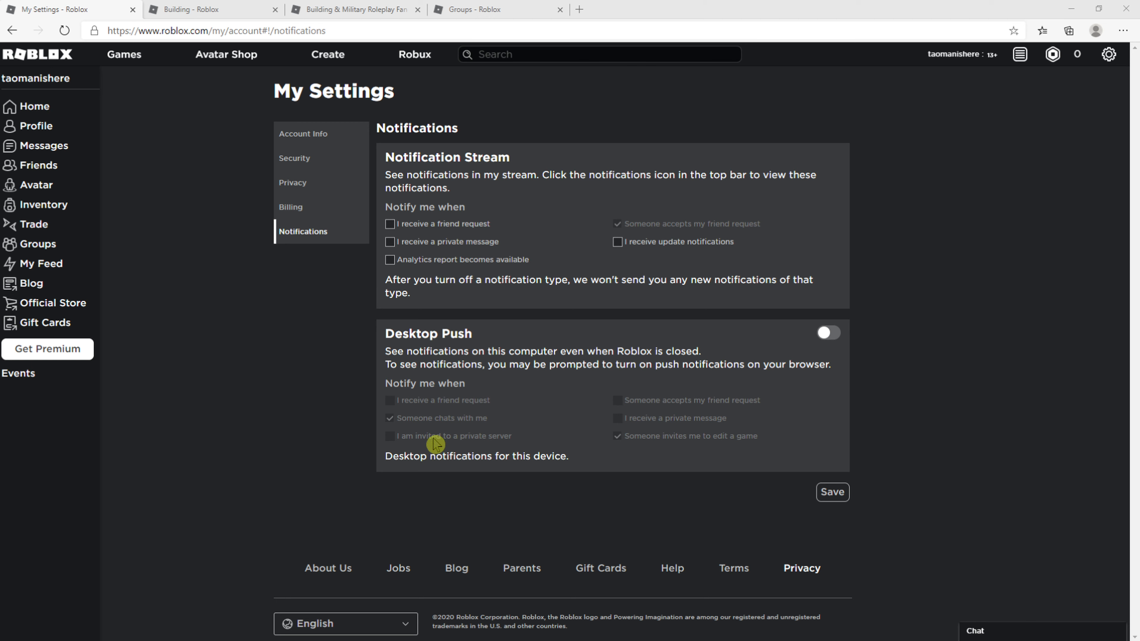
pyautogui.moveTo(991, 65)
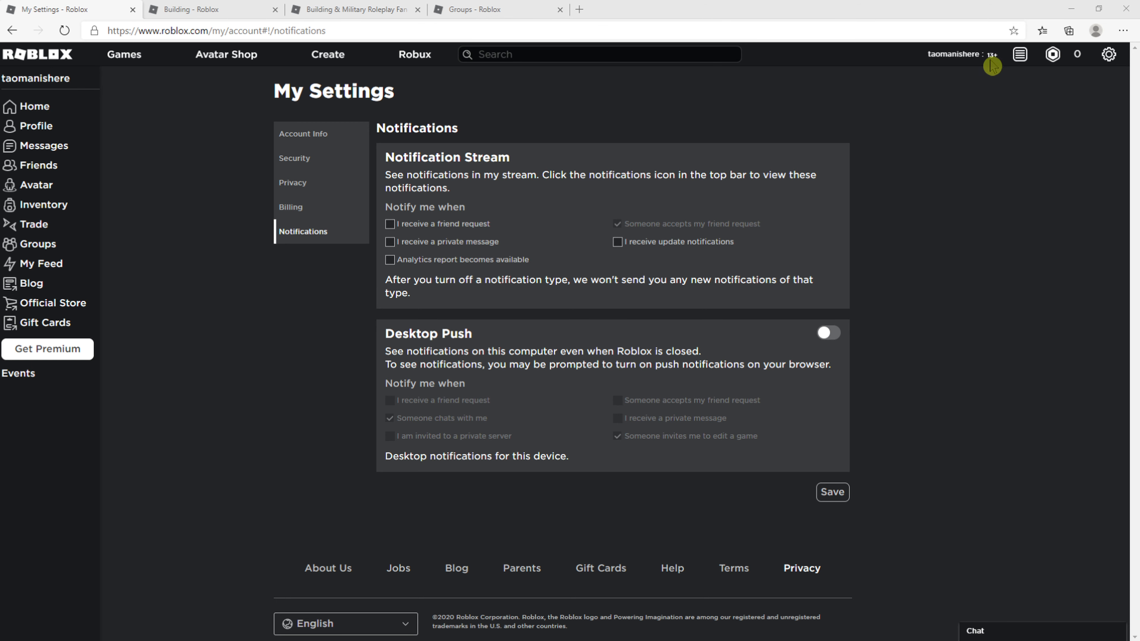
pyautogui.moveTo(72, 357)
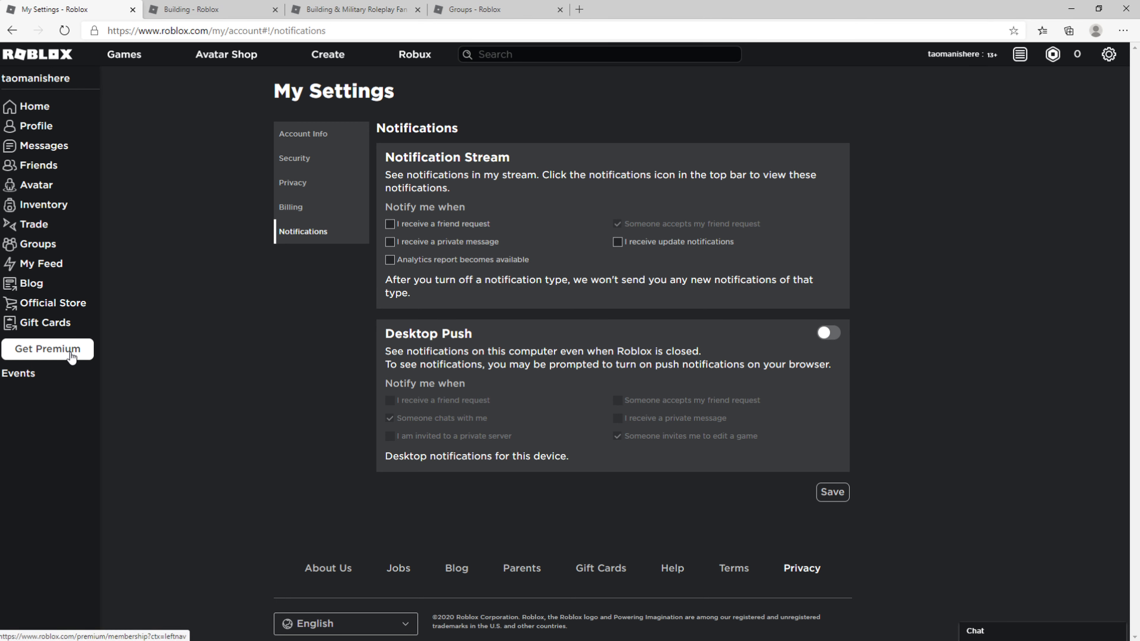
# Go to the Premium page and scroll to the 450, 1000 and 2200 membership plans
pyautogui.click(46, 349)
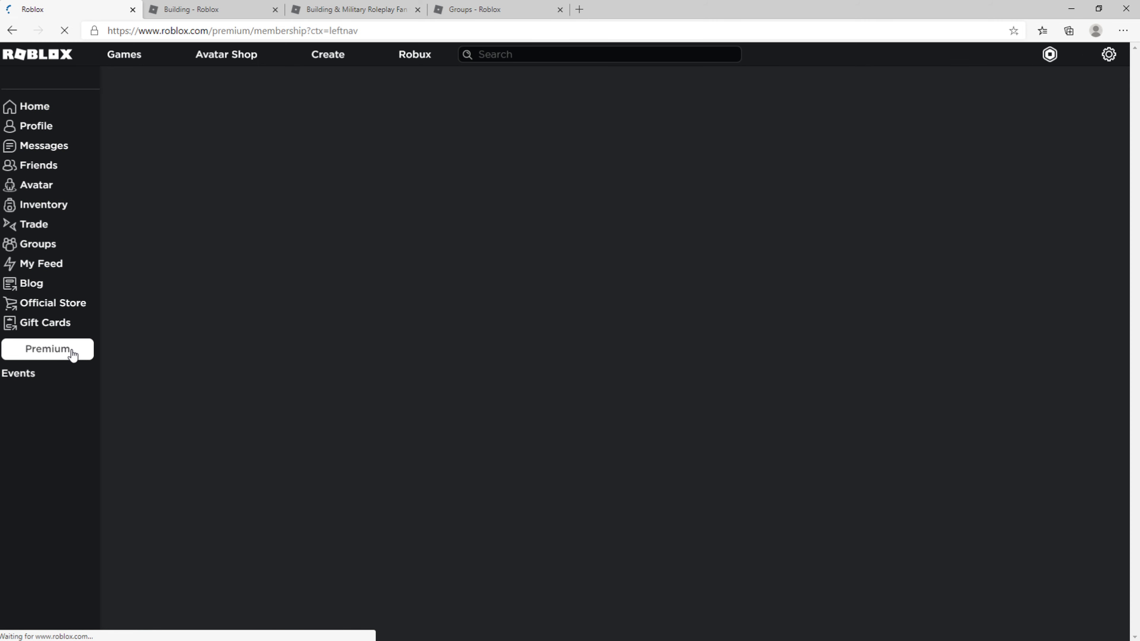
pyautogui.click(48, 349)
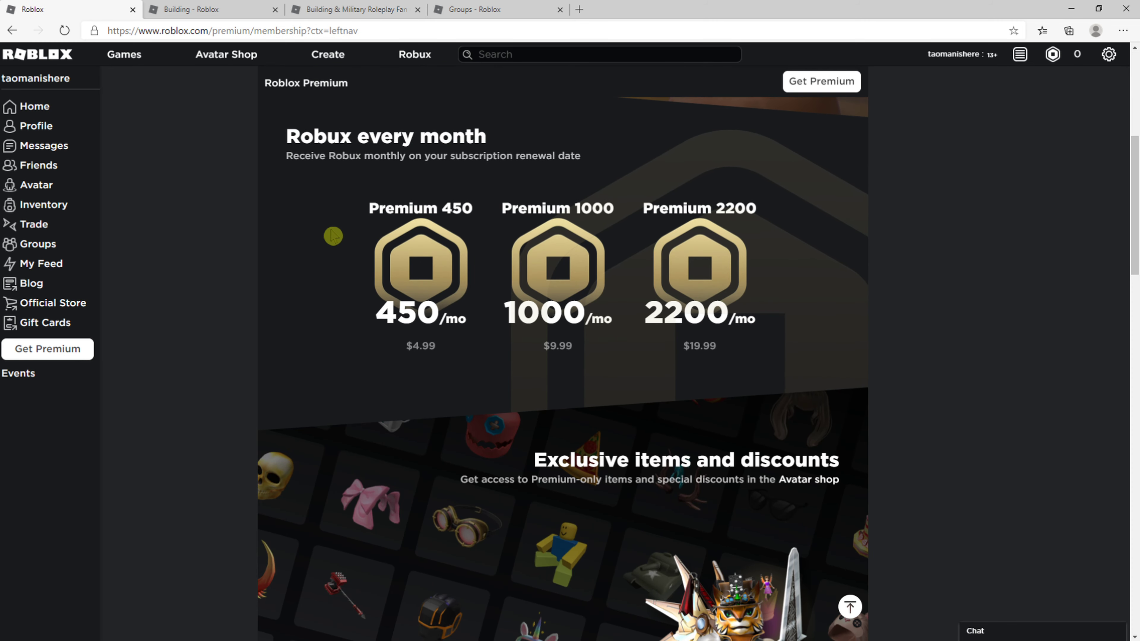
pyautogui.scroll(-3)
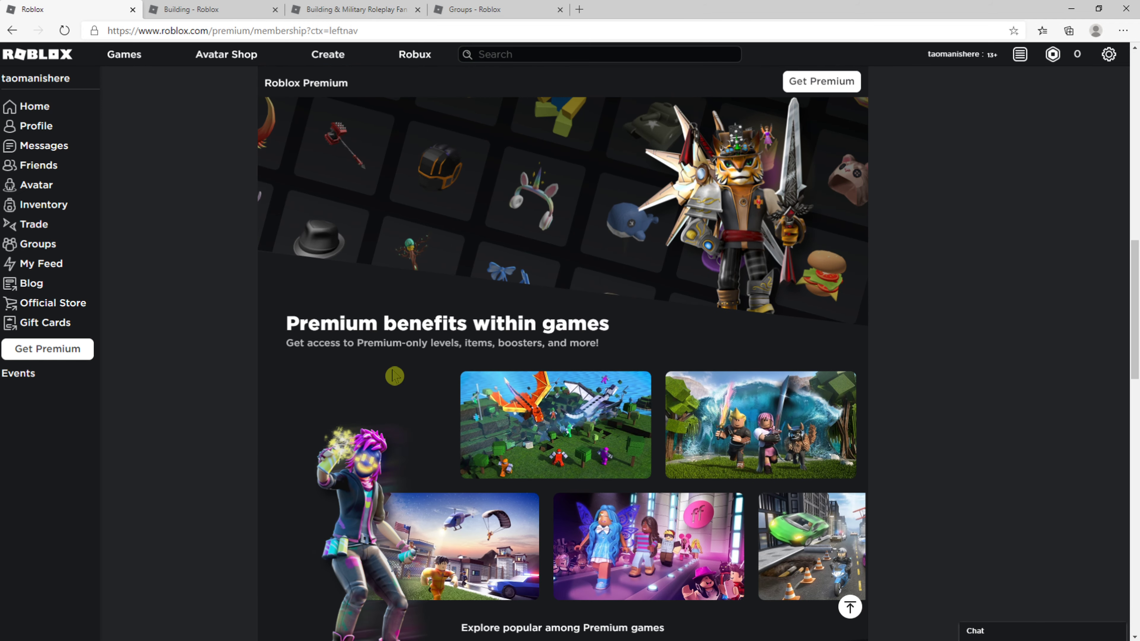
pyautogui.scroll(-3)
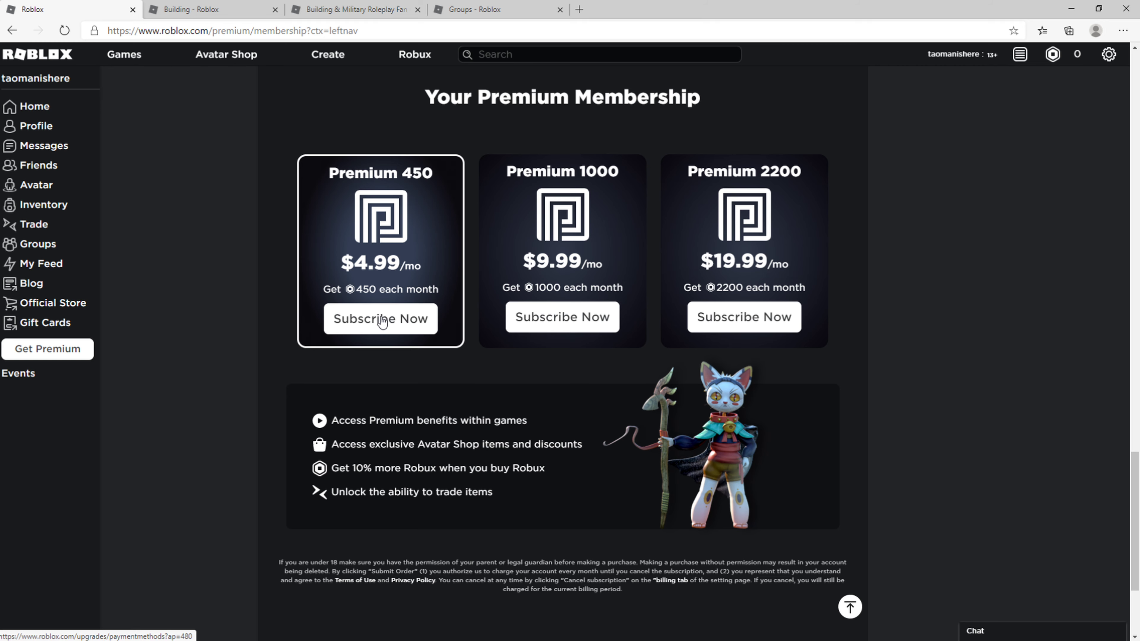
# Subscribe to Premium 450 with Credit Card payment, reaching the billing form and blocking the location request
pyautogui.click(379, 318)
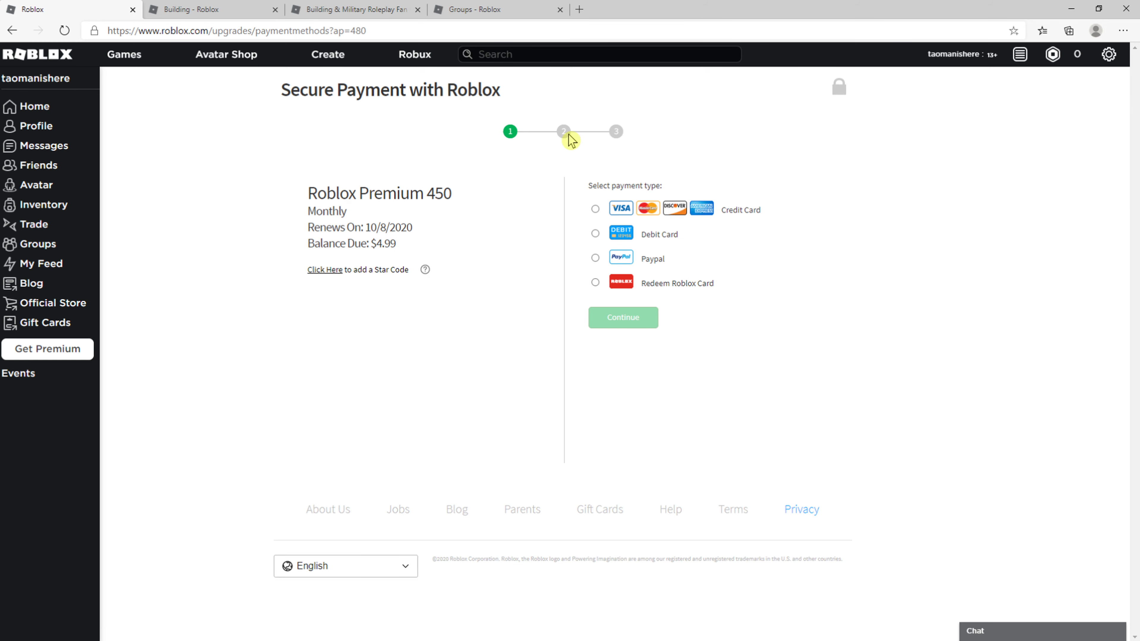
pyautogui.click(595, 208)
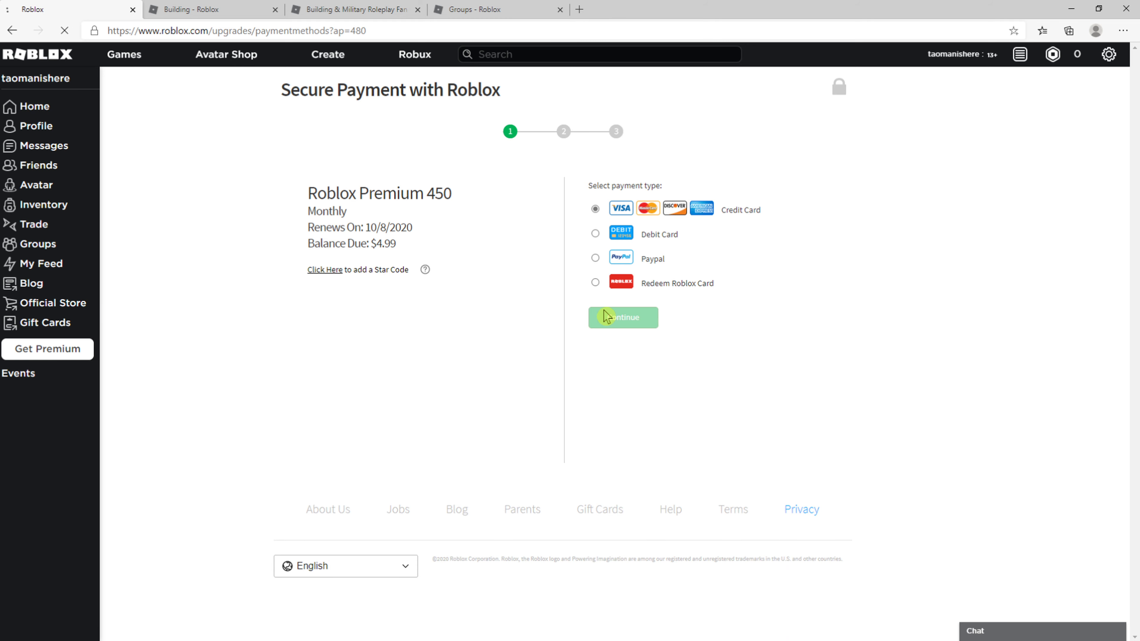
pyautogui.click(622, 317)
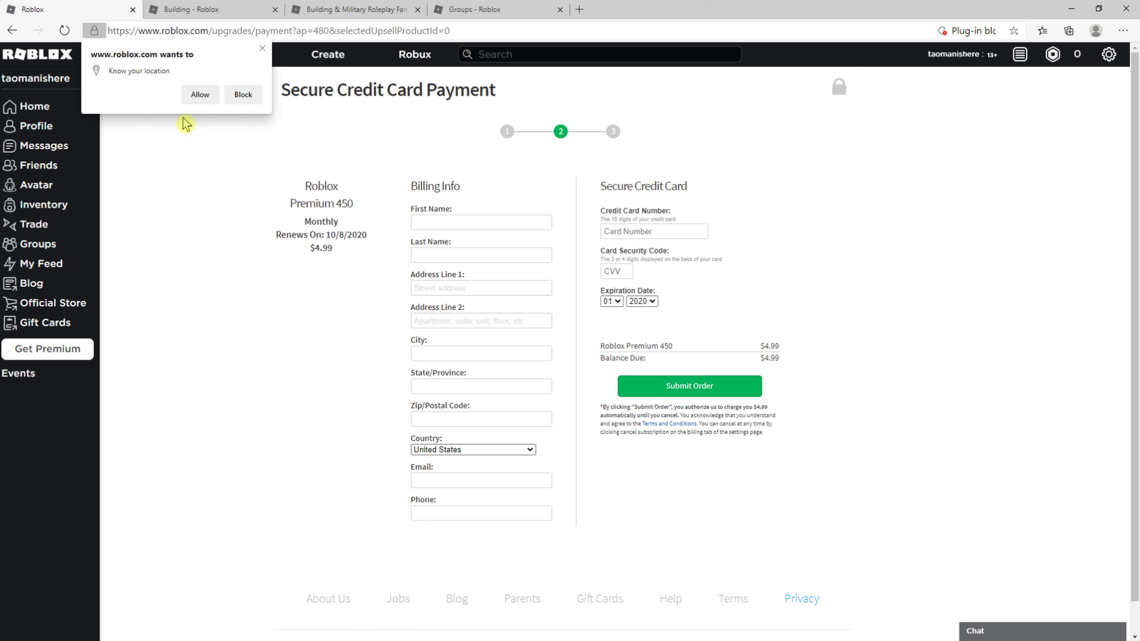
pyautogui.click(242, 94)
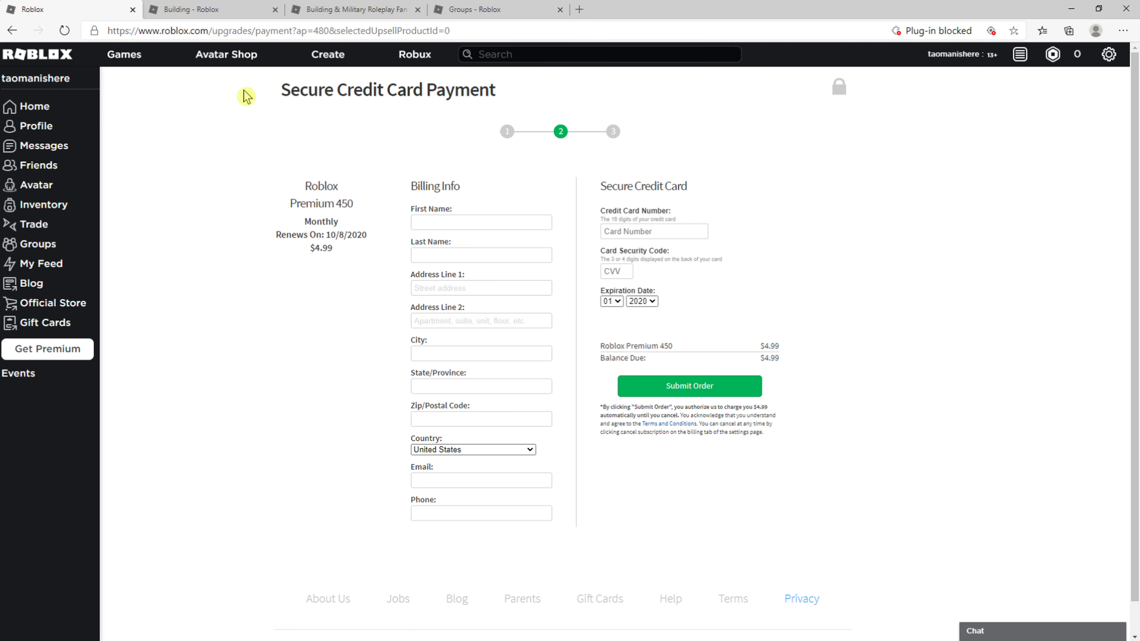
pyautogui.moveTo(301, 81)
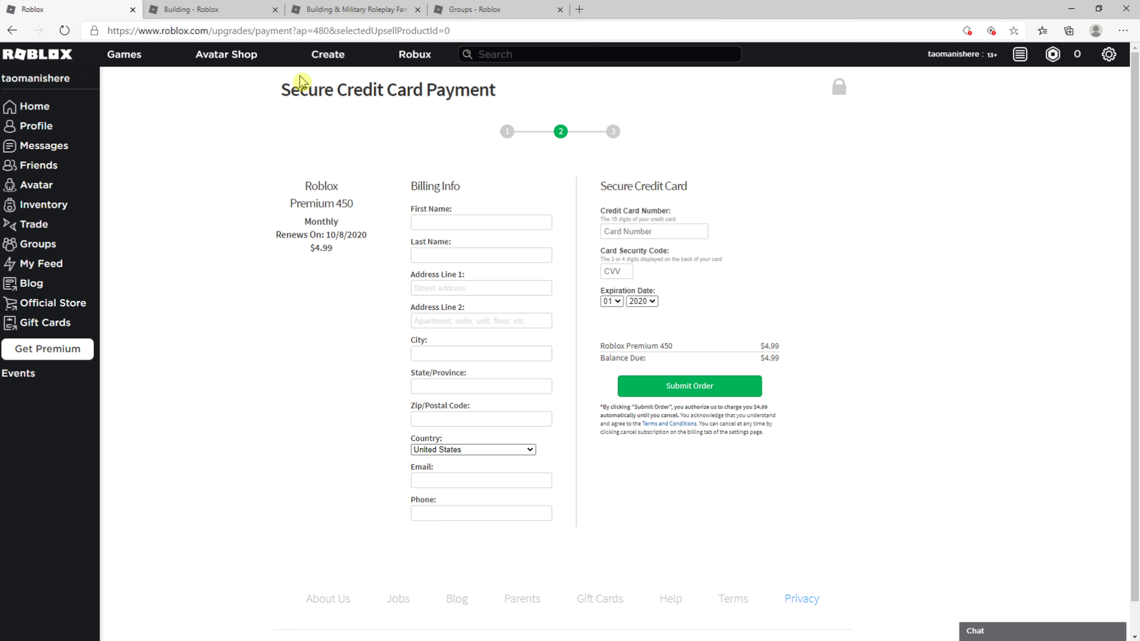